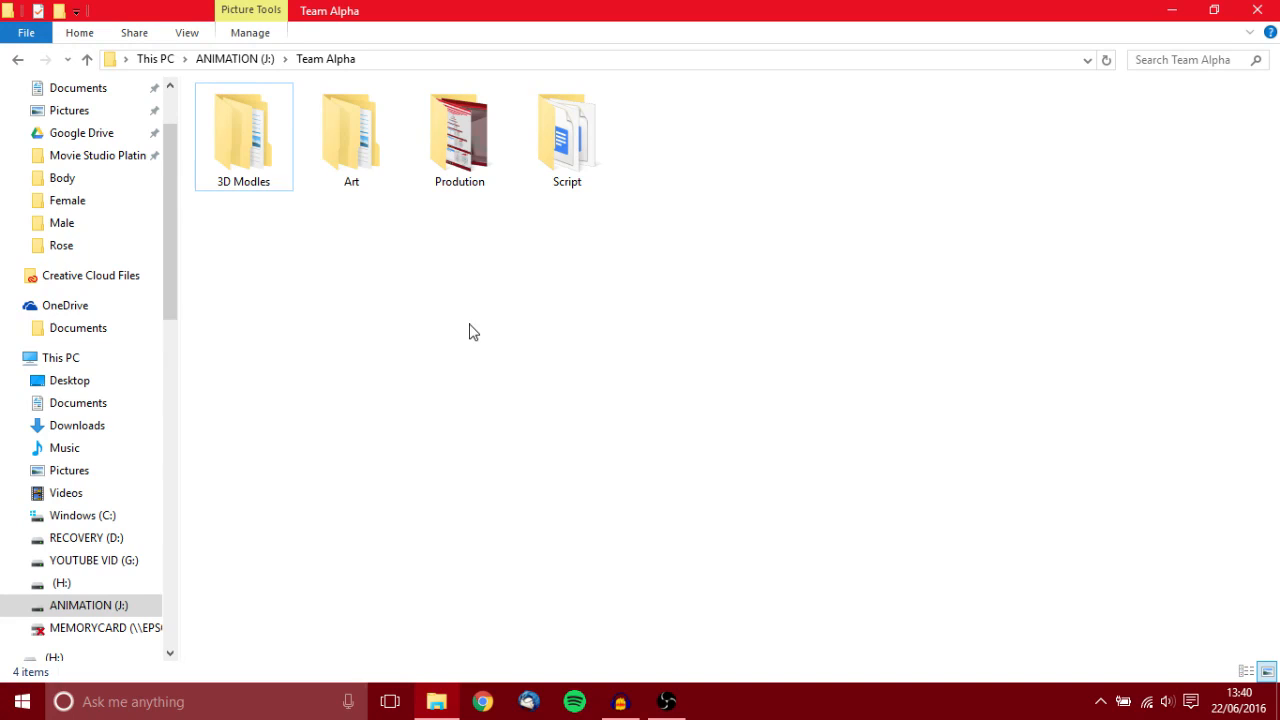
Browse from ANIMATION (J:) through Team Alpha, checking Script, into 3D Modles > Rose
{"action": "left_click", "coordinate": [351, 135]}
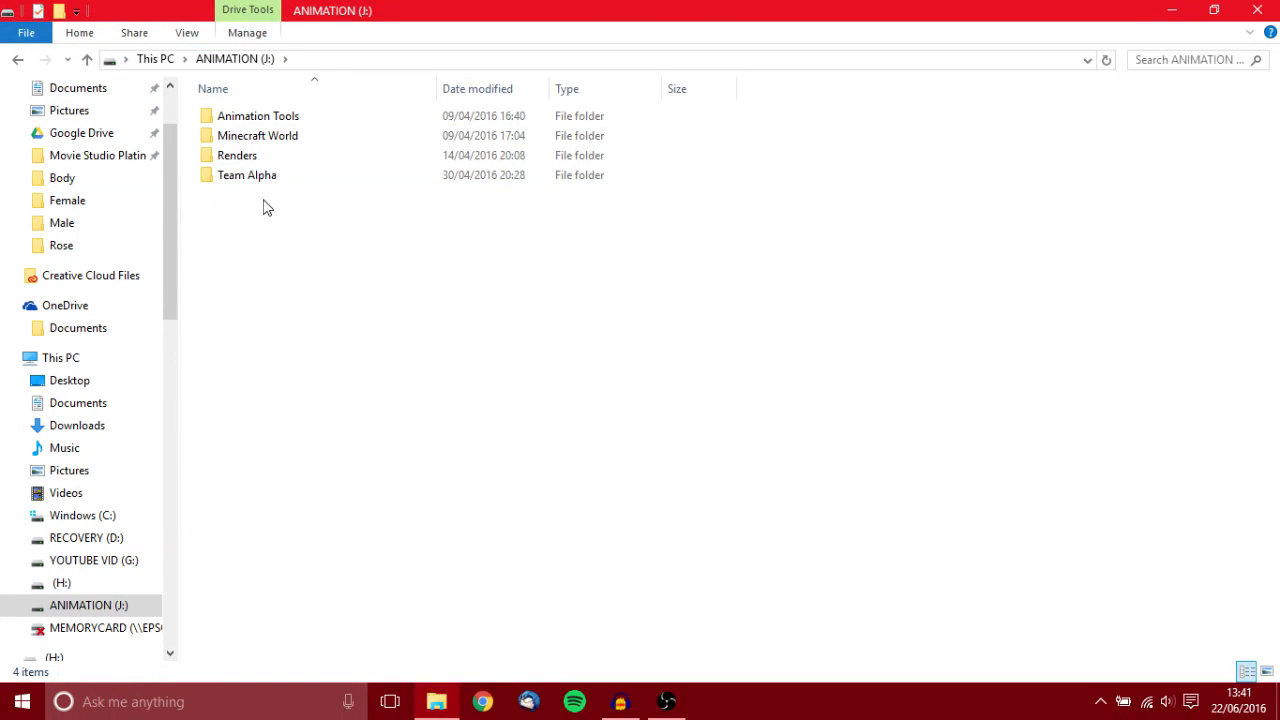
{"action": "mouse_move", "coordinate": [300, 175]}
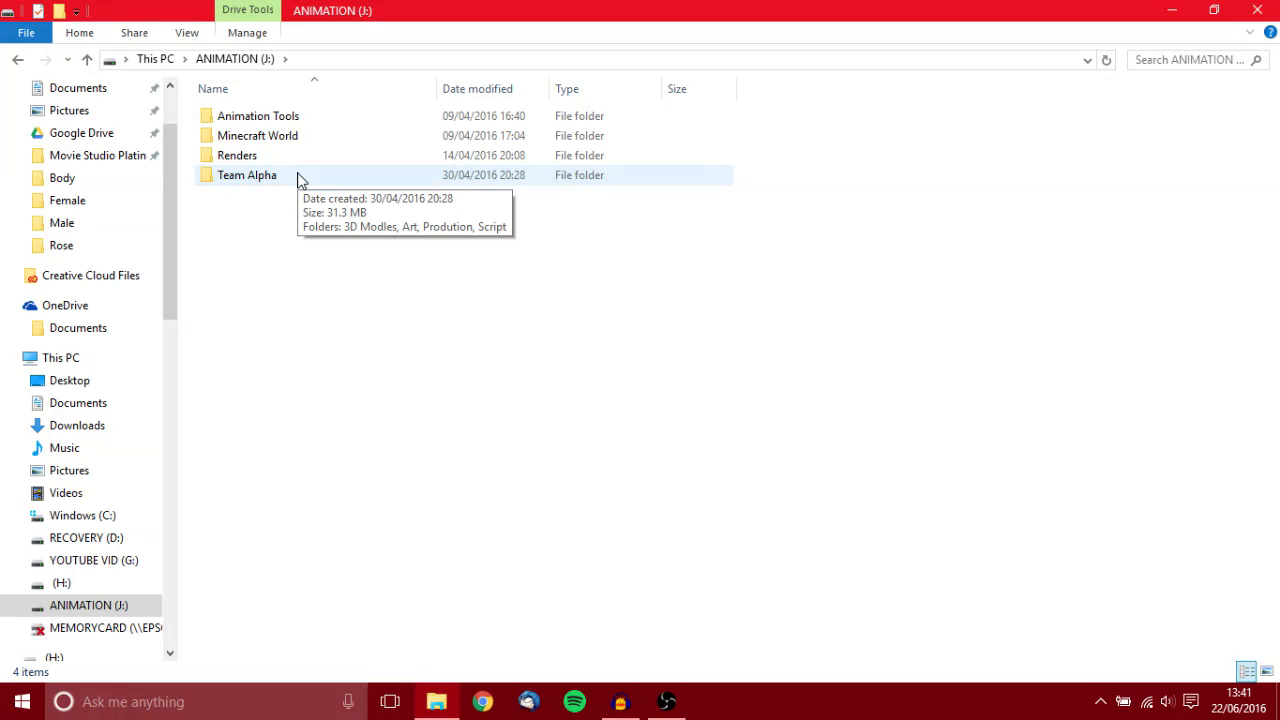
{"action": "double_click", "coordinate": [247, 175]}
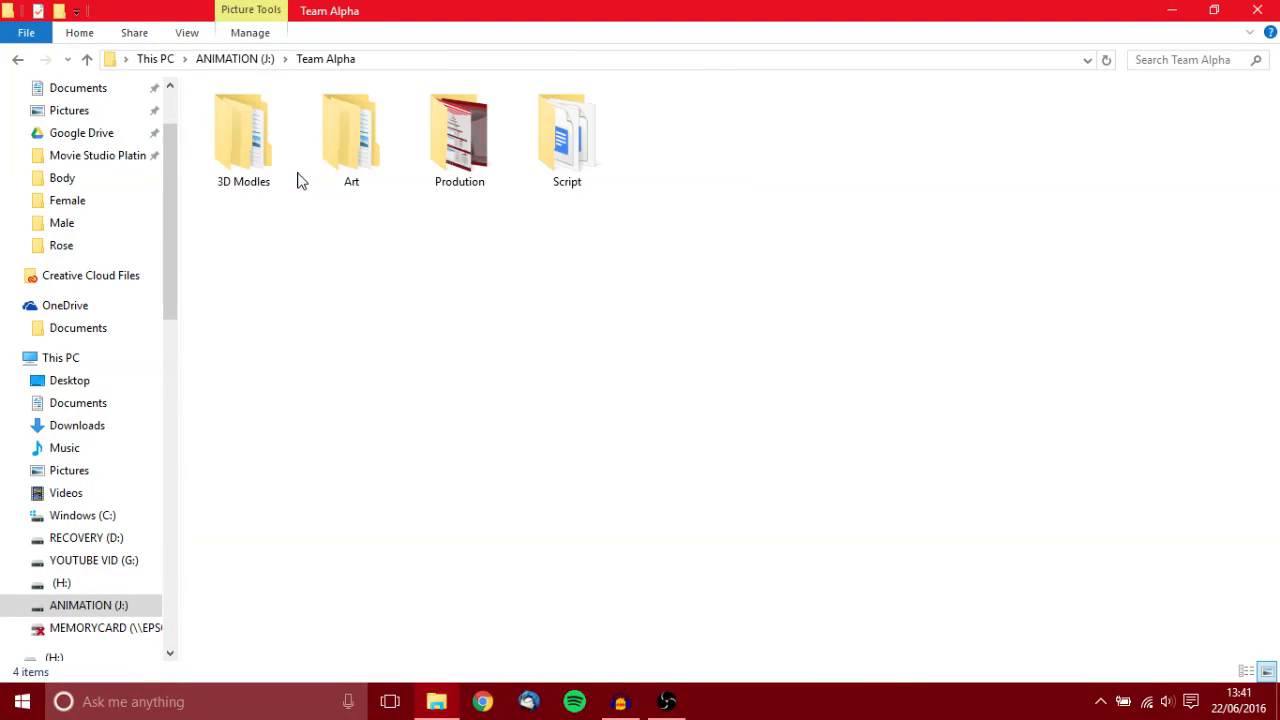
{"action": "double_click", "coordinate": [567, 130]}
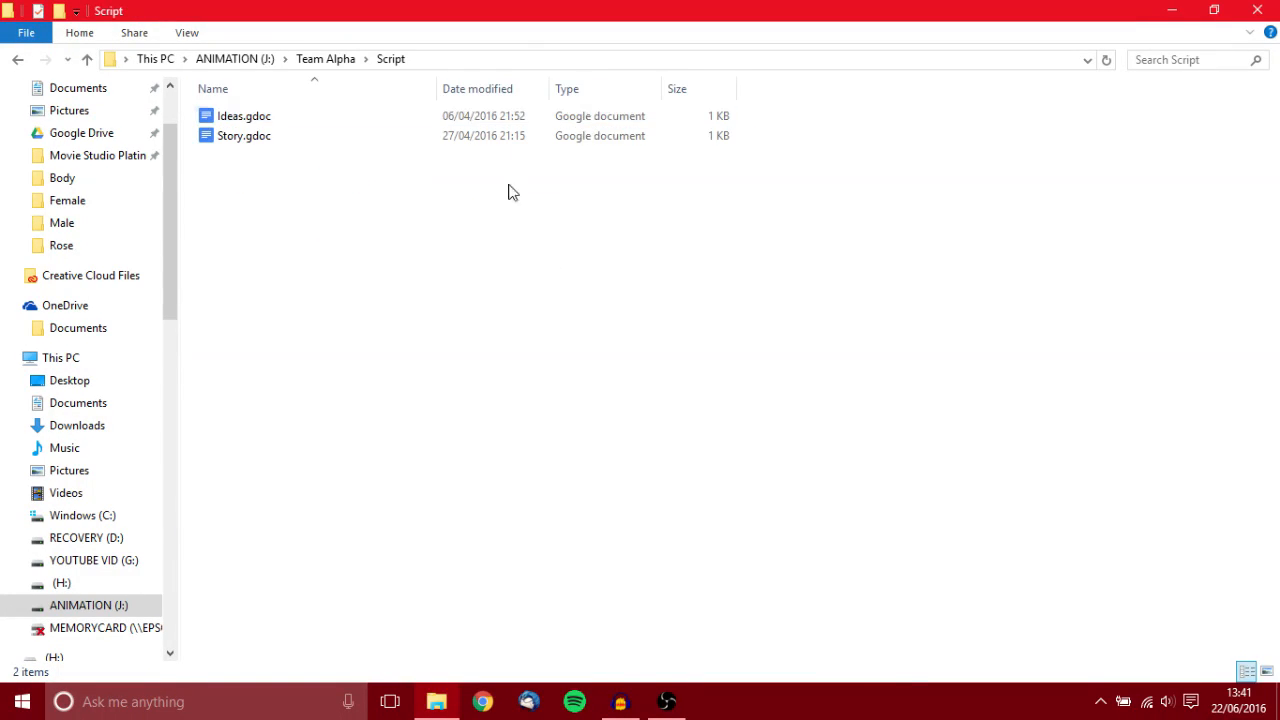
{"action": "mouse_move", "coordinate": [295, 162]}
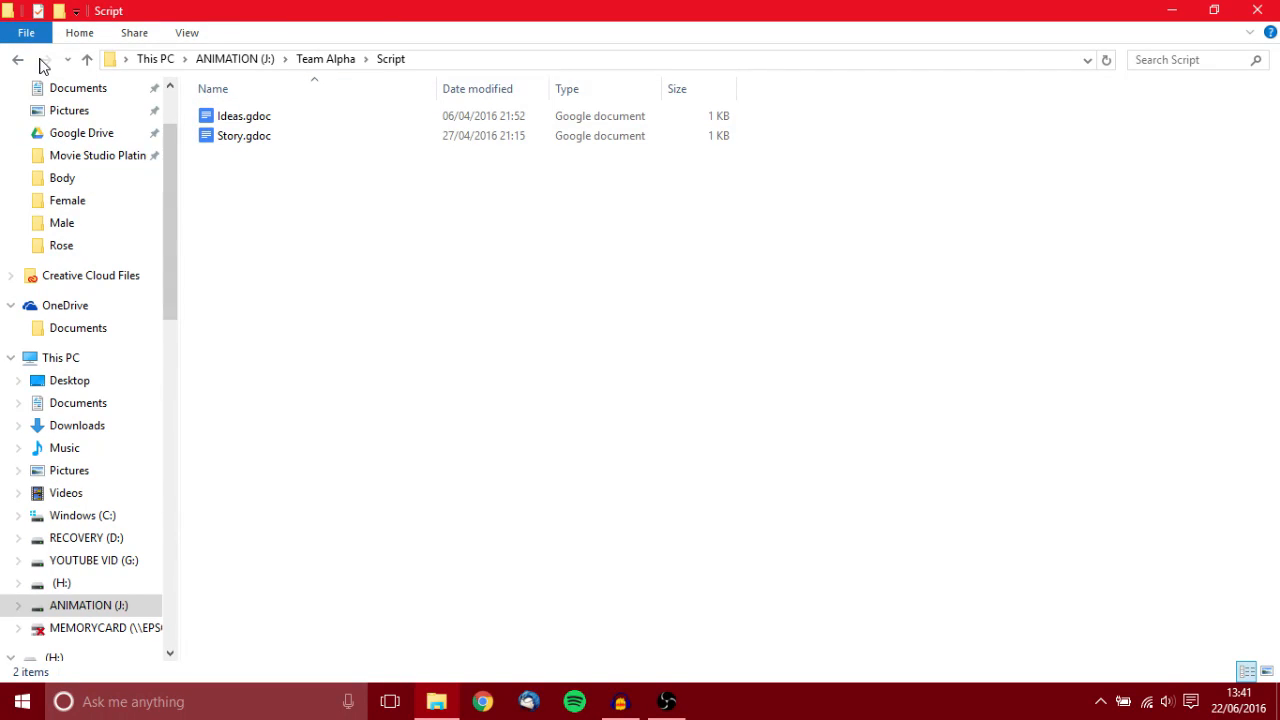
{"action": "left_click", "coordinate": [17, 59]}
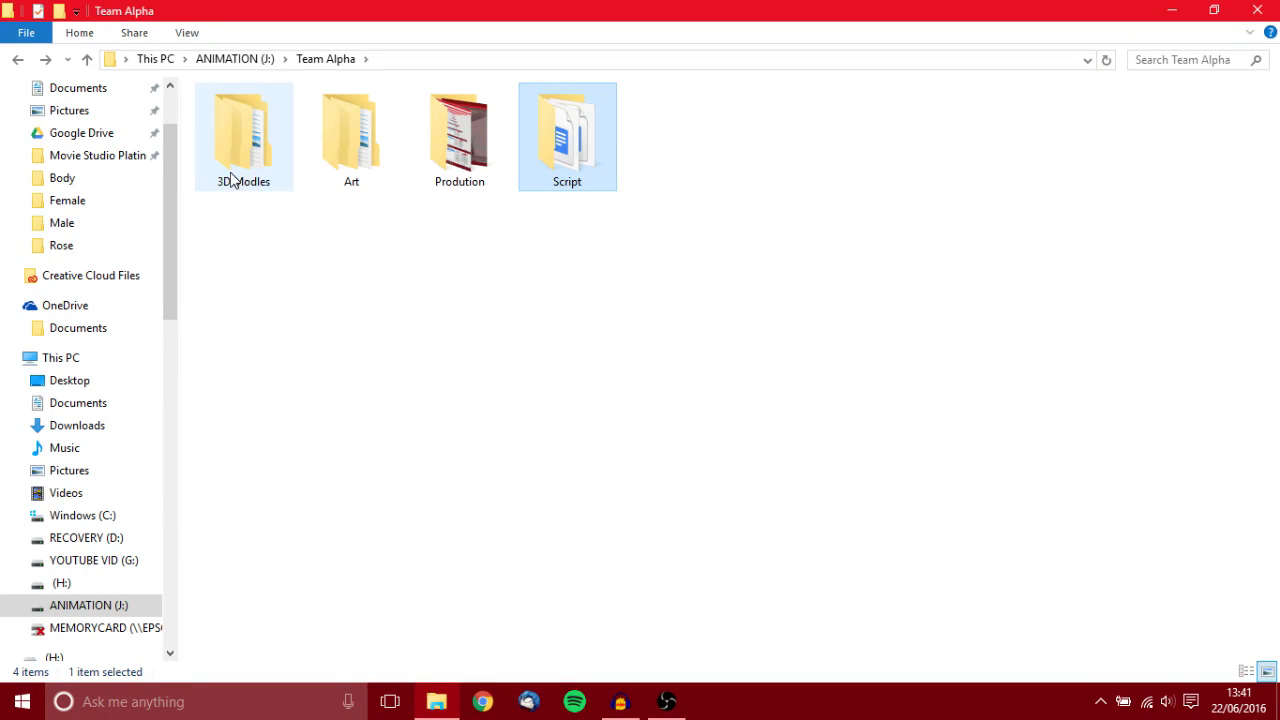
{"action": "double_click", "coordinate": [243, 130]}
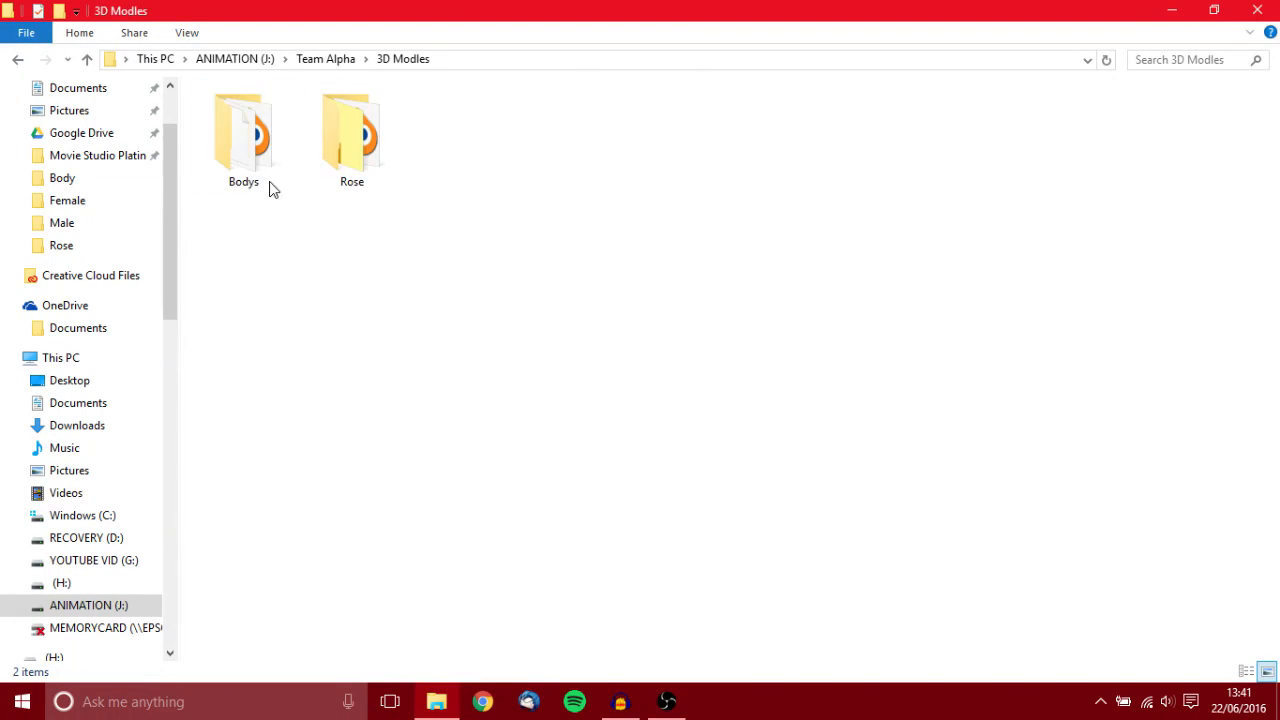
{"action": "double_click", "coordinate": [351, 135]}
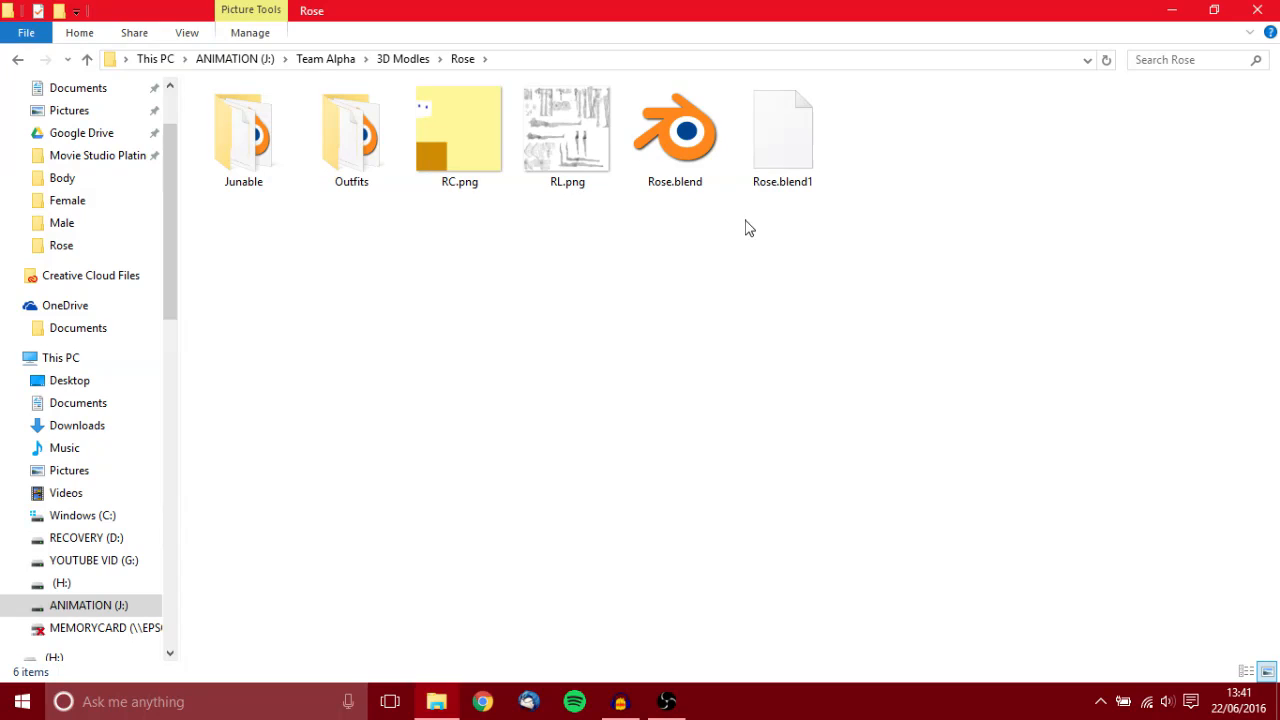
Launch Rose.blend in Blender to view the T-posed, orange-haired Rose model
{"action": "double_click", "coordinate": [675, 130]}
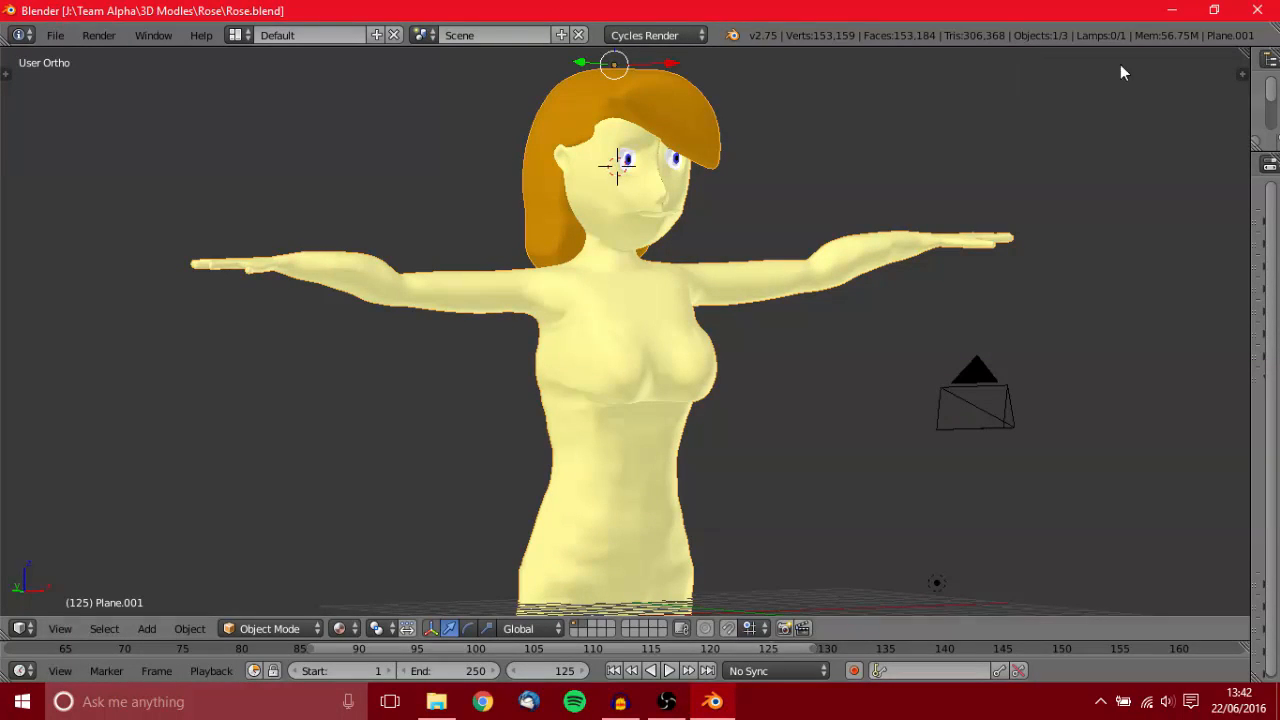
{"action": "mouse_move", "coordinate": [1155, 239]}
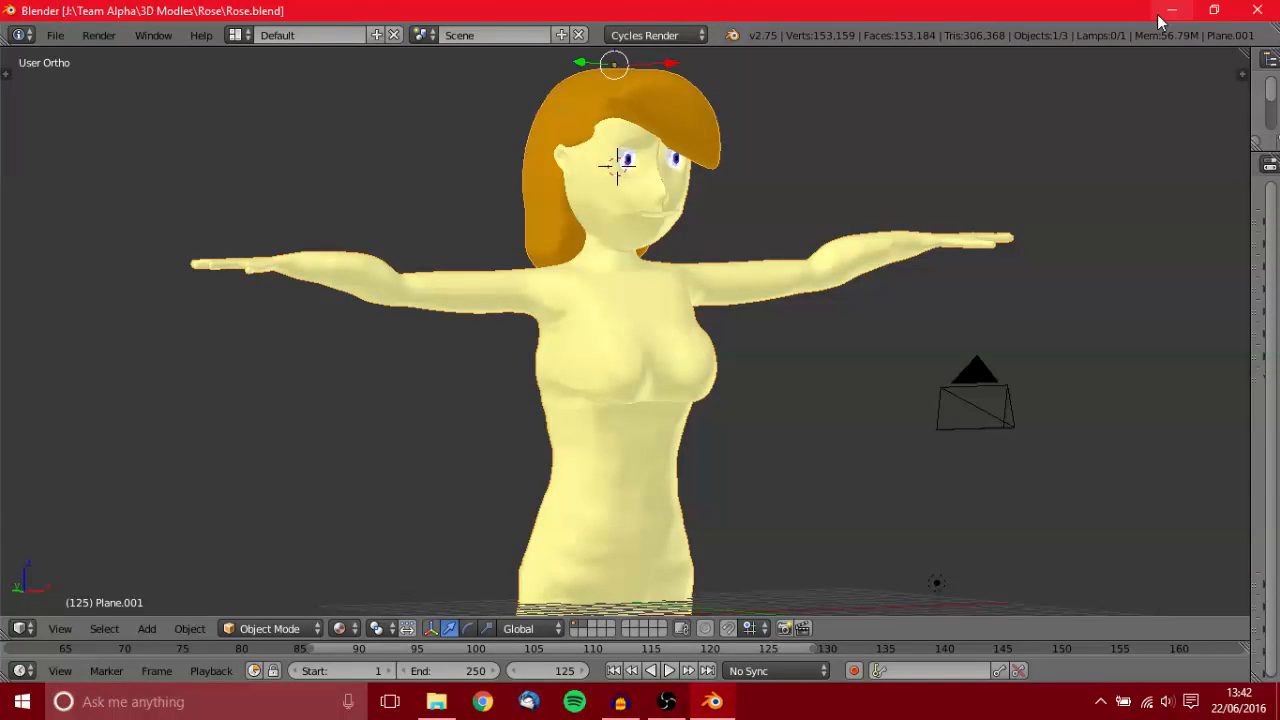
{"action": "mouse_move", "coordinate": [1172, 10]}
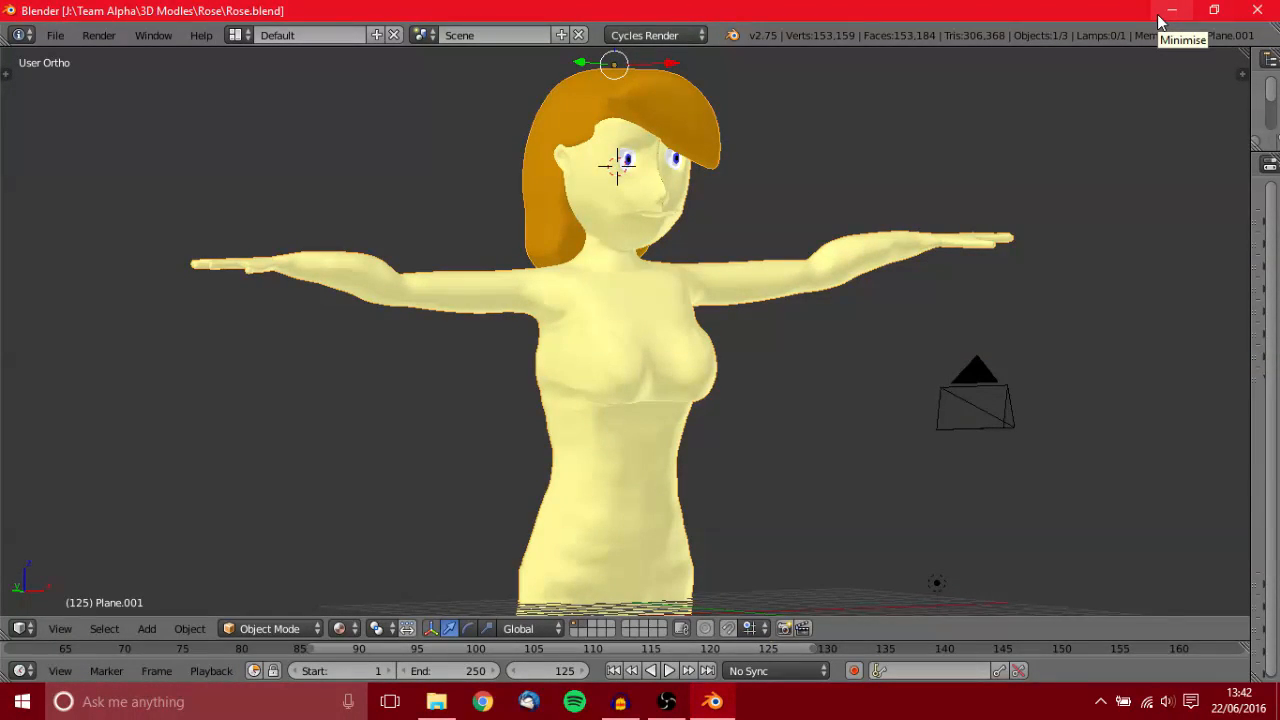
Minimise Blender and open the Junable subfolder inside Rose
{"action": "left_click", "coordinate": [1172, 10]}
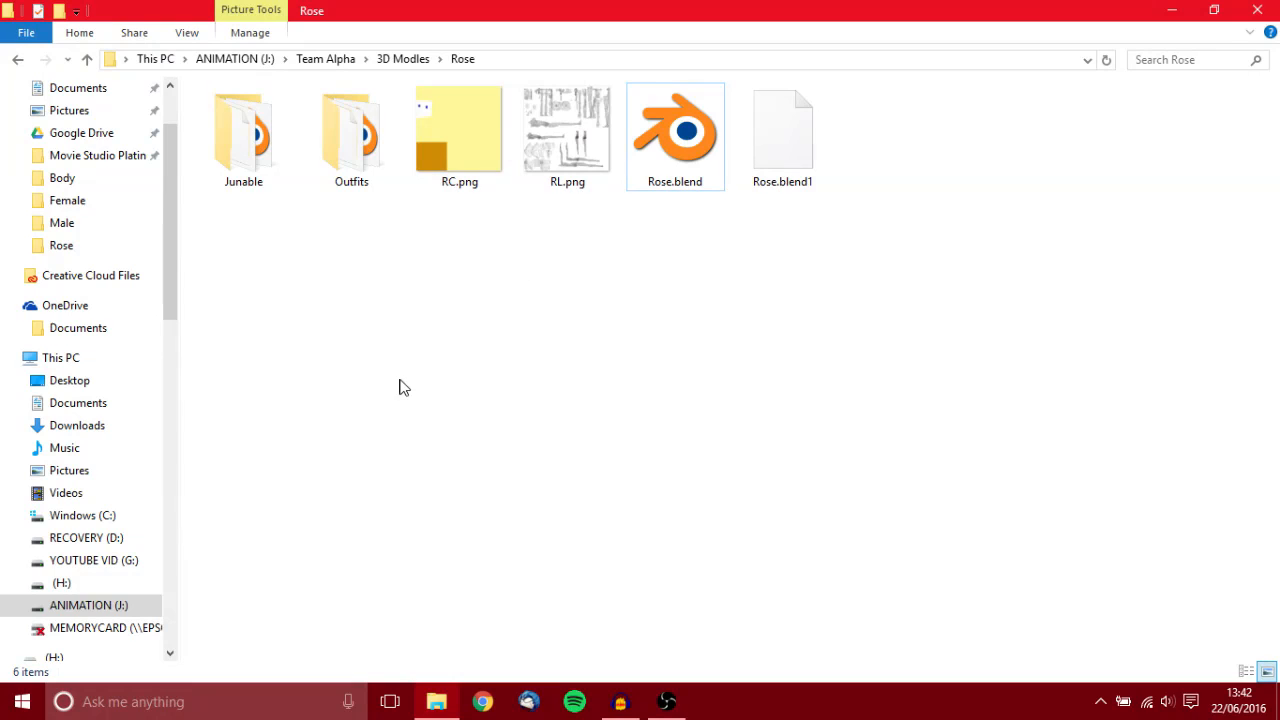
{"action": "mouse_move", "coordinate": [225, 274]}
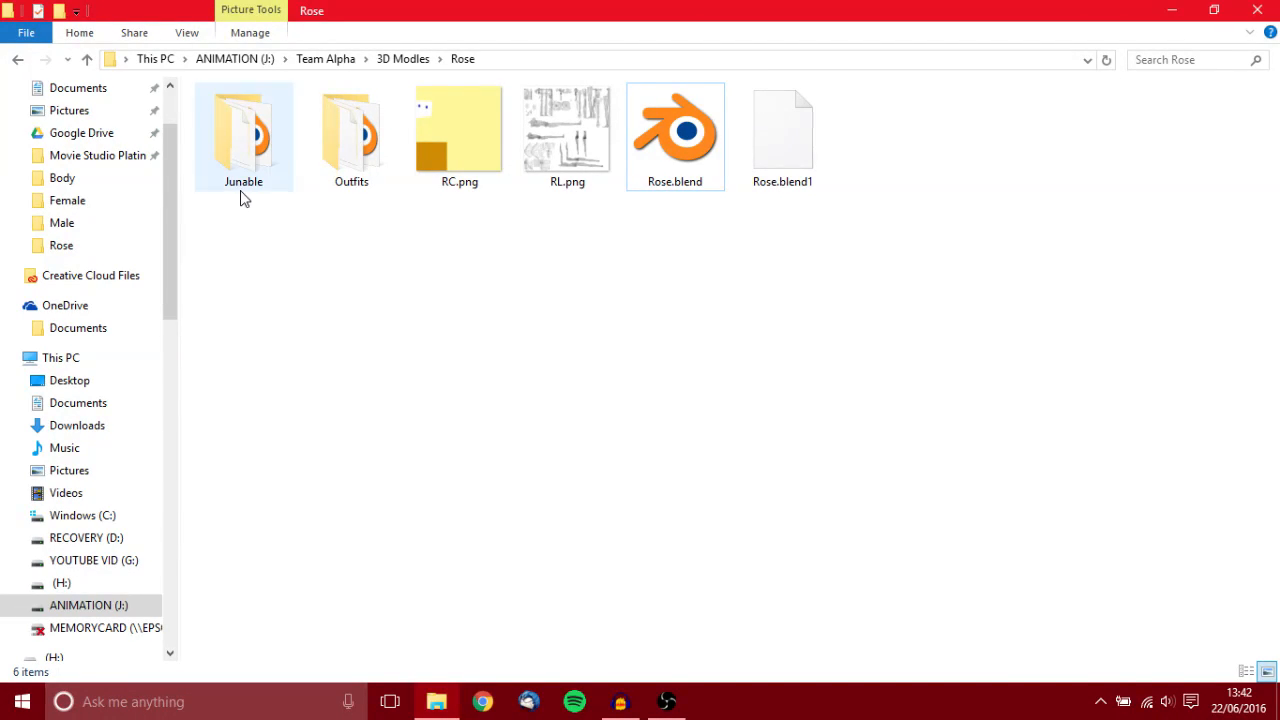
{"action": "double_click", "coordinate": [243, 130]}
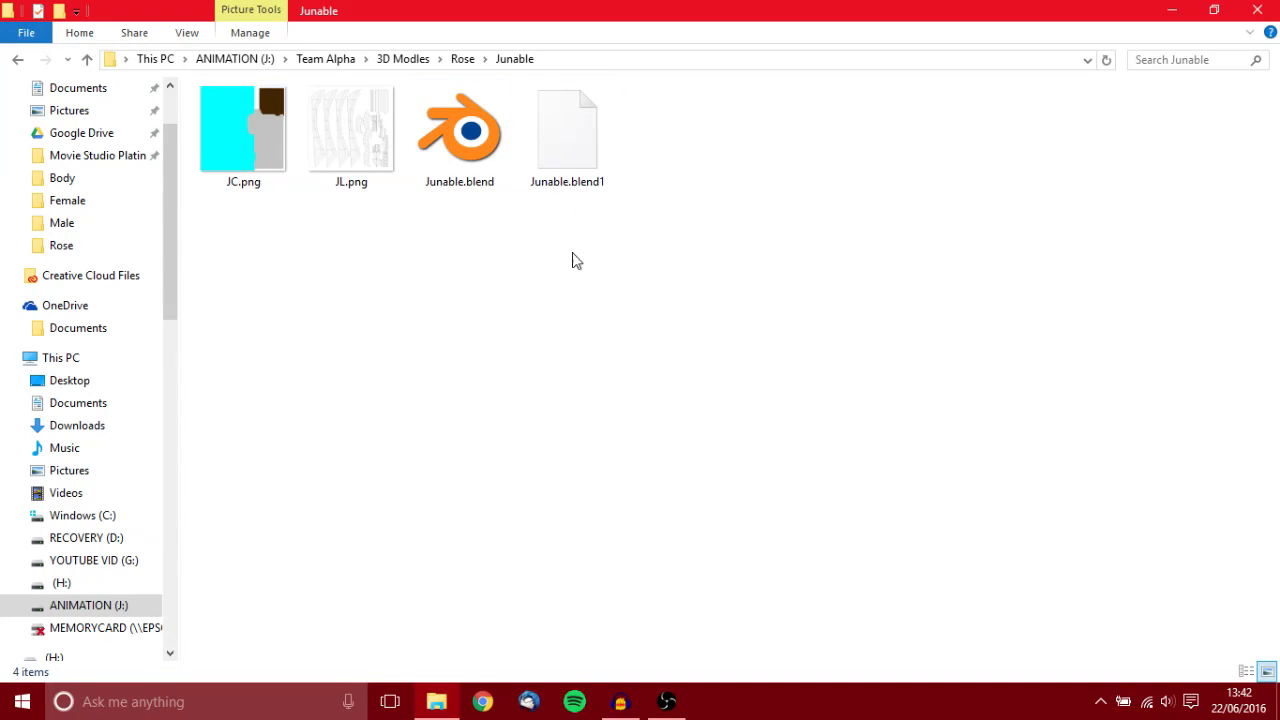
Open Junable.blend to view the cyan-bladed, brown-gripped sword in Blender
{"action": "double_click", "coordinate": [459, 128]}
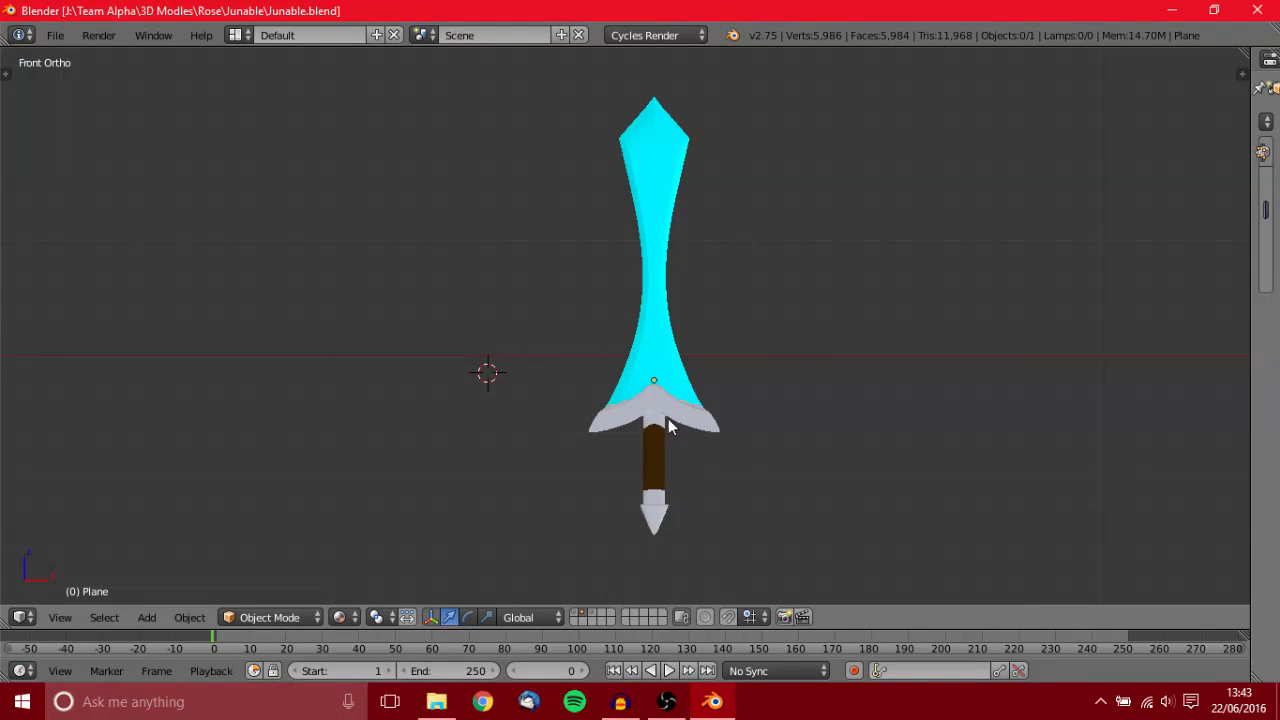
{"action": "mouse_move", "coordinate": [665, 430]}
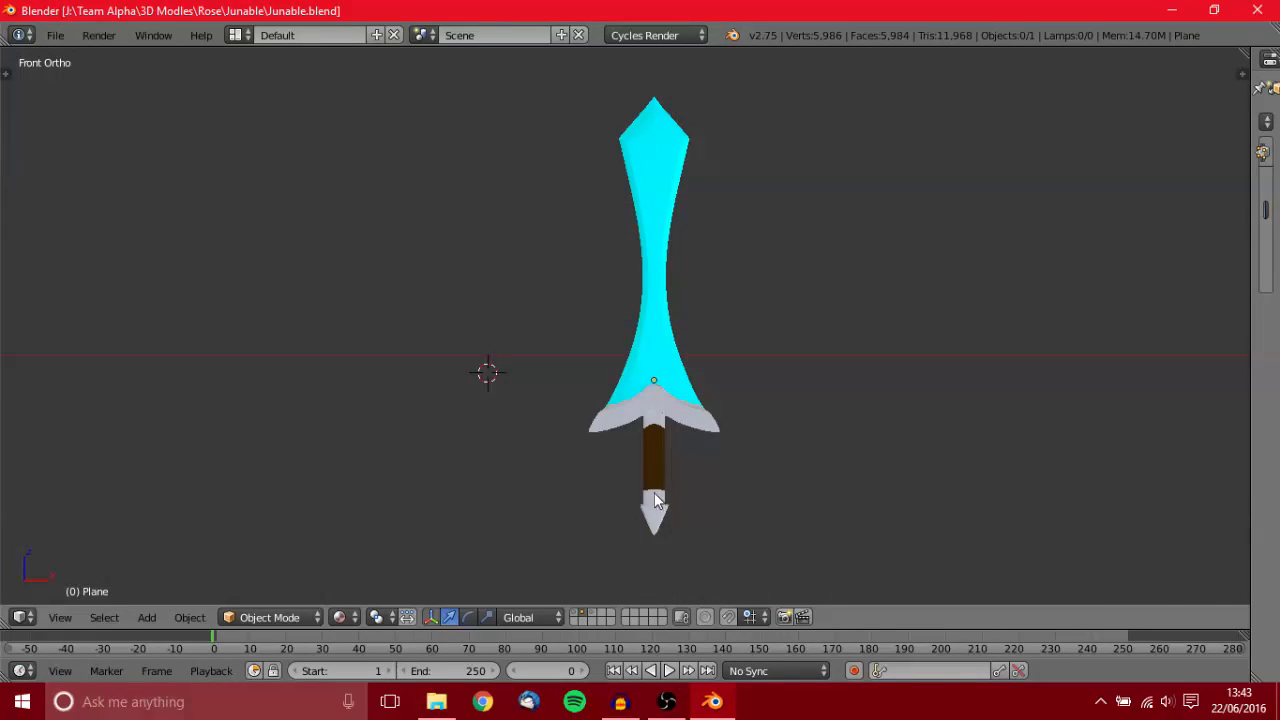
{"action": "mouse_move", "coordinate": [640, 447]}
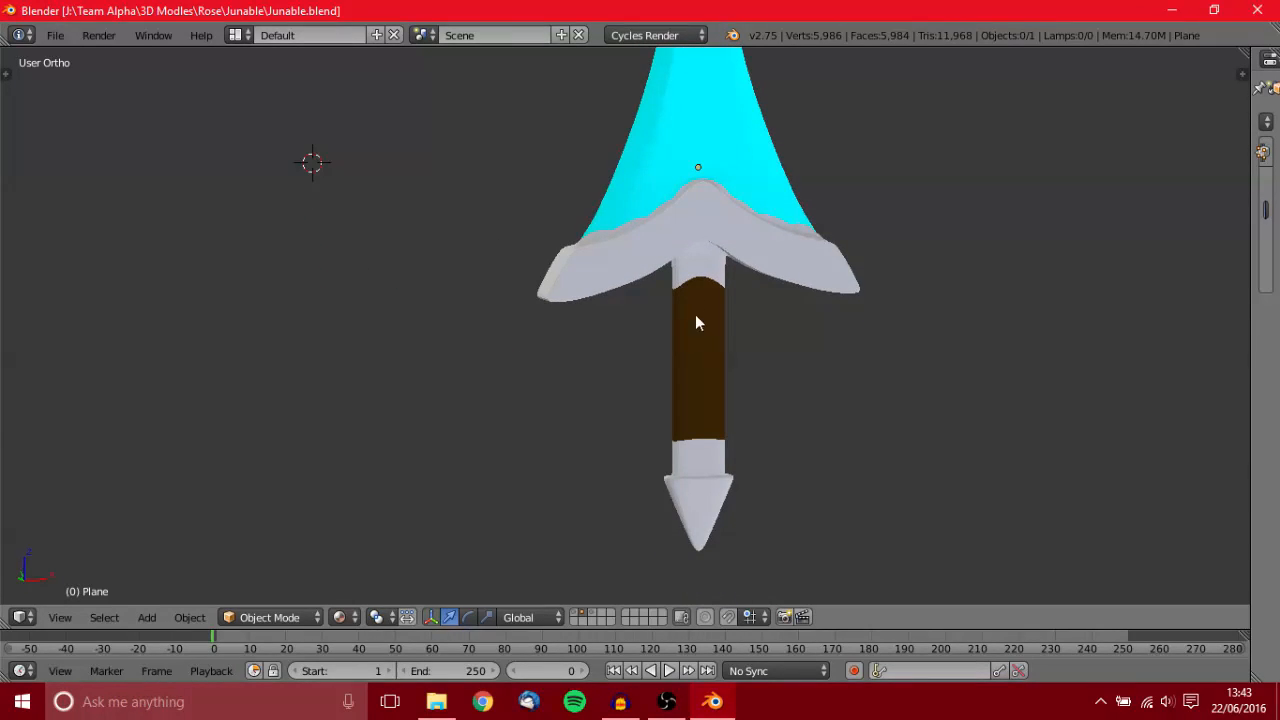
{"action": "mouse_move", "coordinate": [848, 247]}
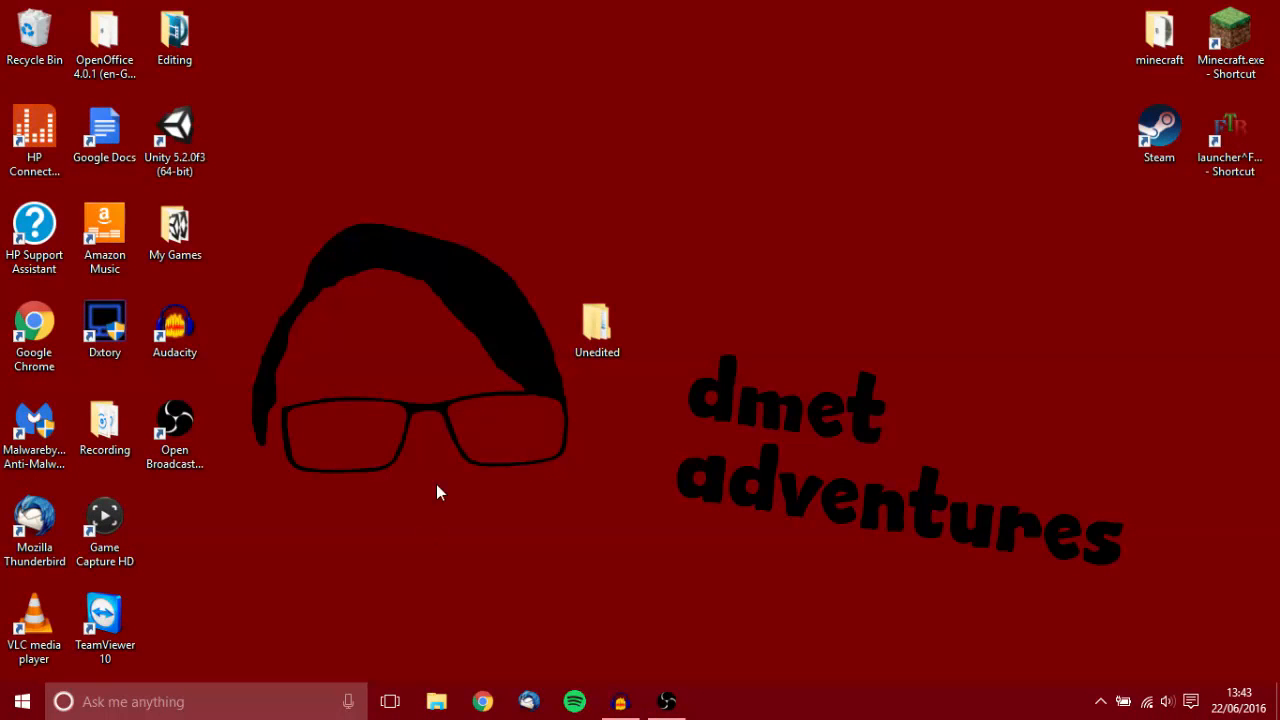
{"action": "mouse_move", "coordinate": [368, 317]}
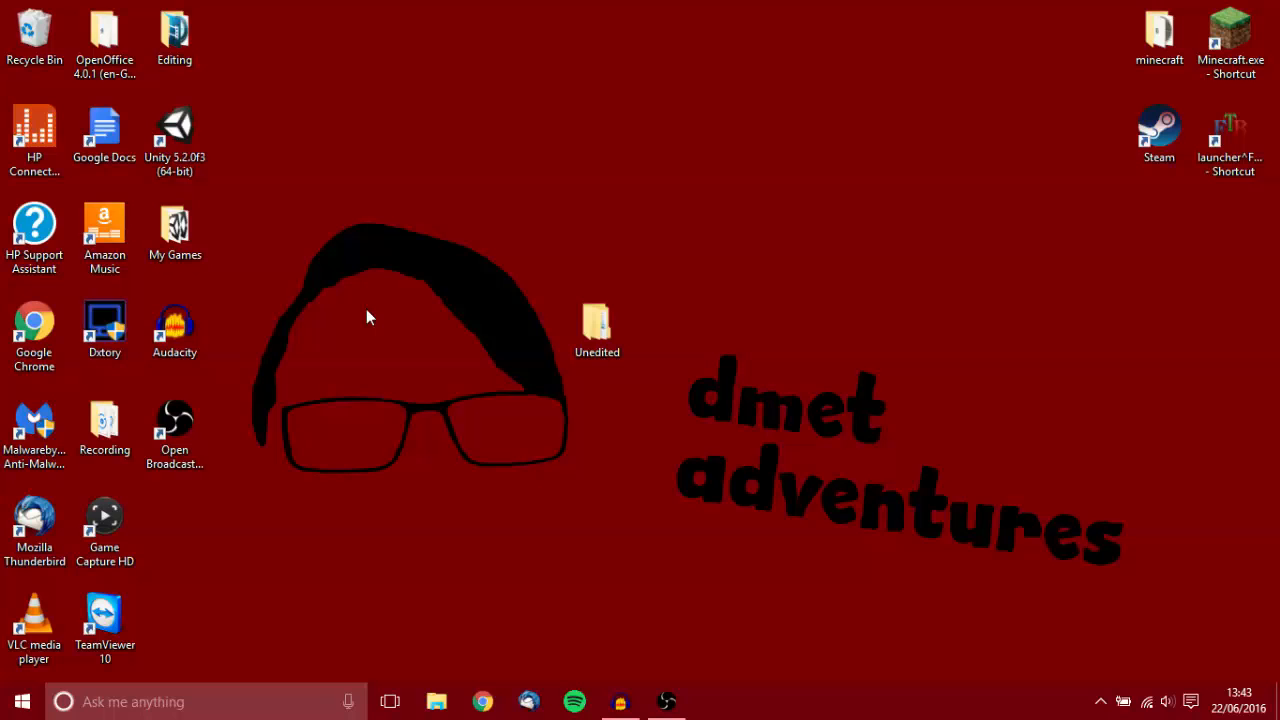